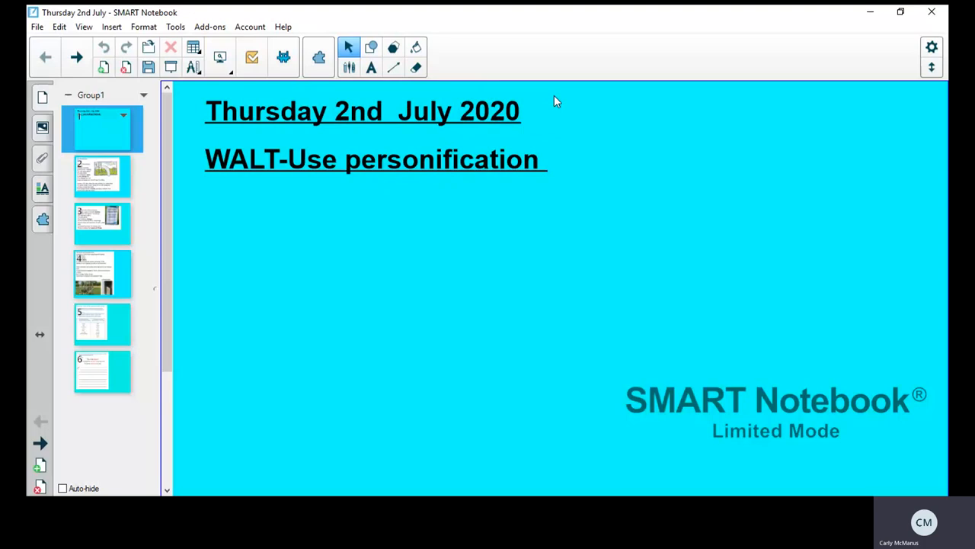
{"action": "mouse_move", "coordinate": [116, 316]}
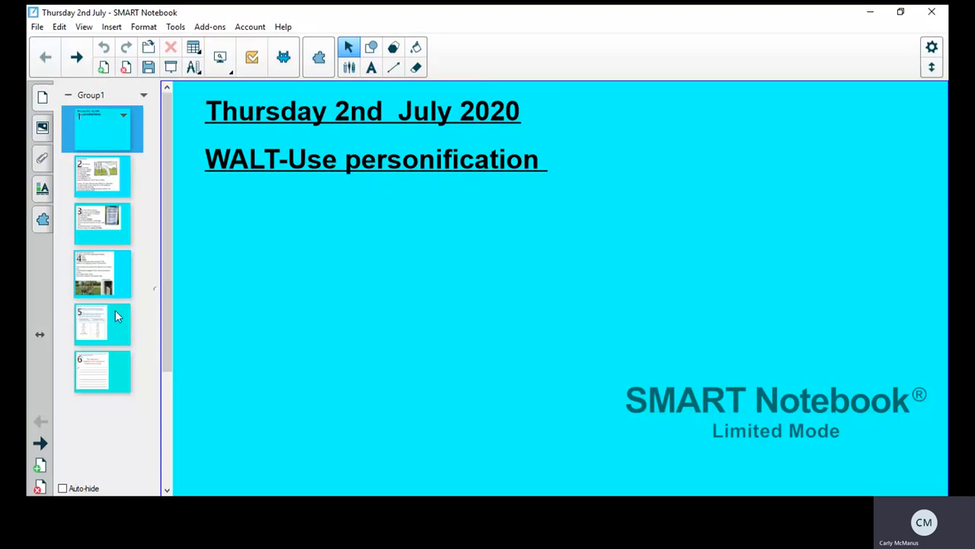
- Display page 5, the personification game with playground nouns and verbs
{"action": "left_click", "coordinate": [101, 323]}
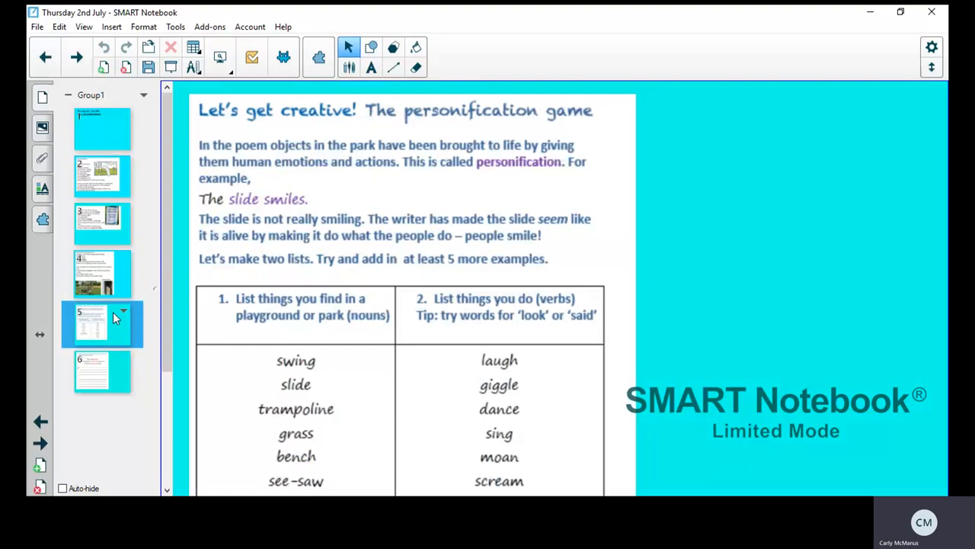
{"action": "mouse_move", "coordinate": [82, 320]}
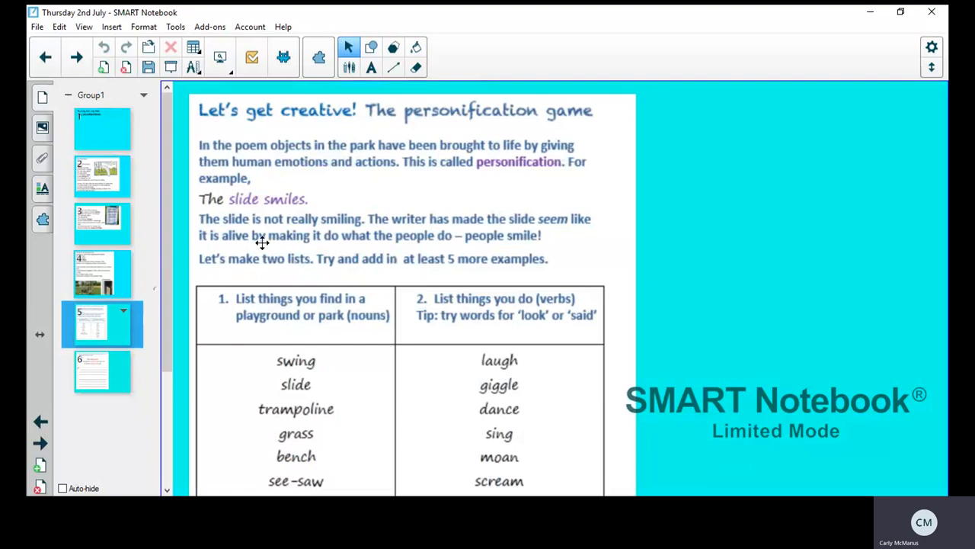
{"action": "mouse_move", "coordinate": [329, 183]}
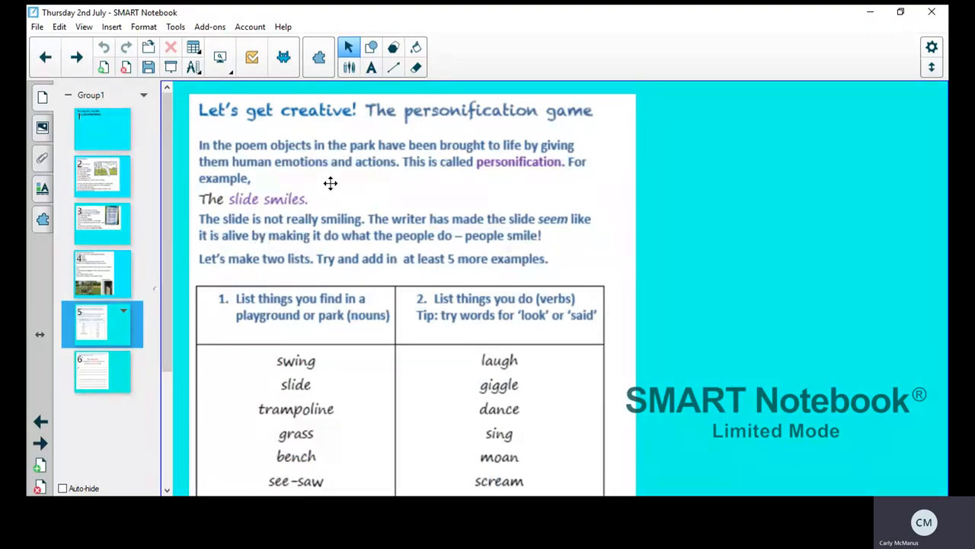
{"action": "mouse_move", "coordinate": [260, 200]}
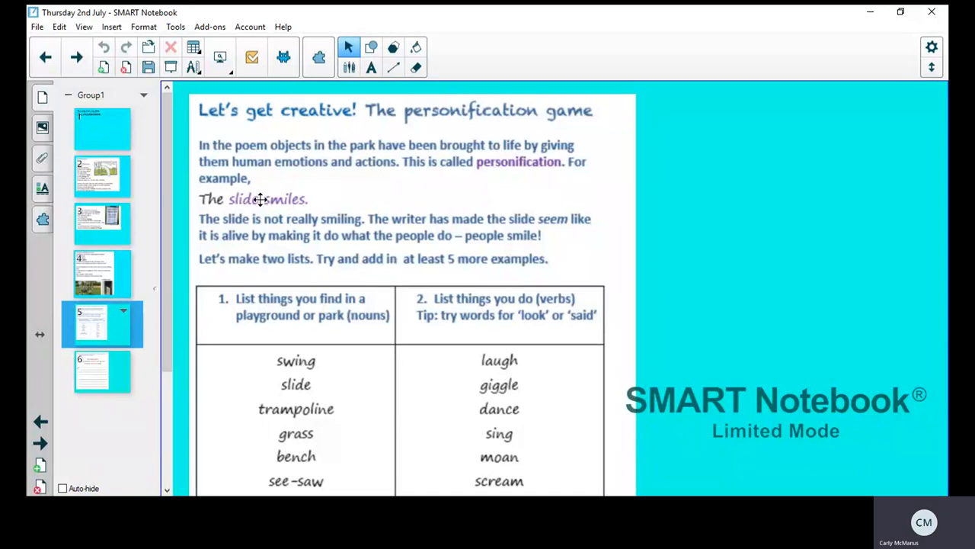
{"action": "mouse_move", "coordinate": [287, 201]}
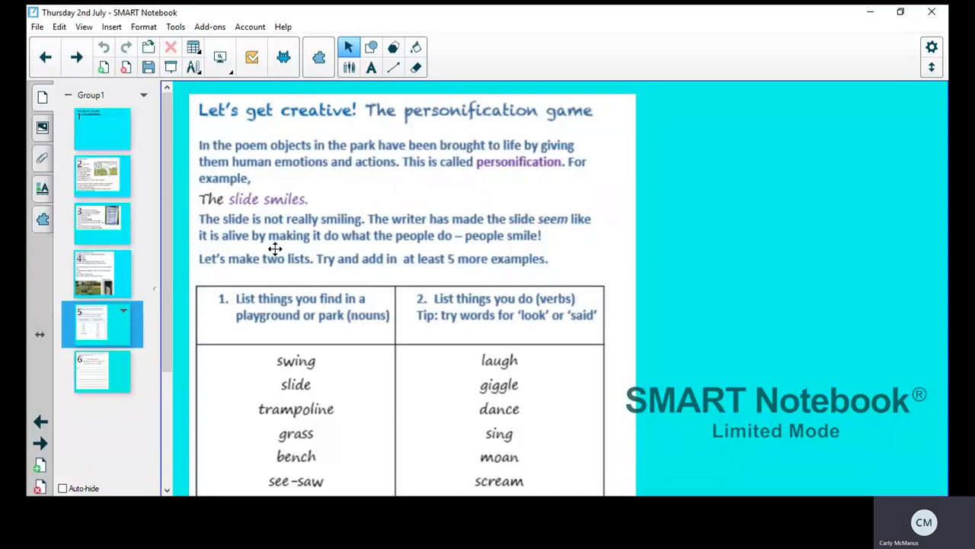
{"action": "mouse_move", "coordinate": [369, 245]}
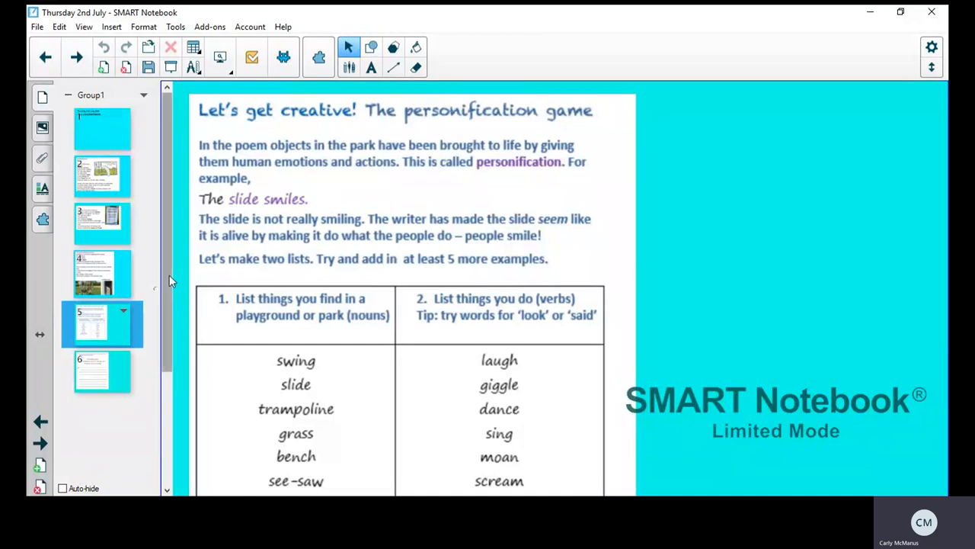
{"action": "scroll", "scroll_direction": "down", "scroll_amount": 3}
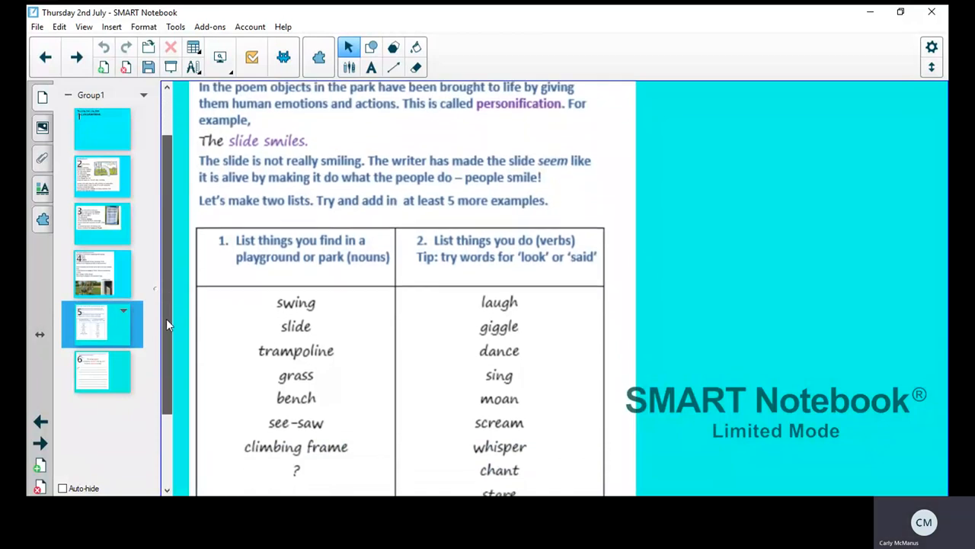
{"action": "scroll", "scroll_direction": "down", "scroll_amount": 3}
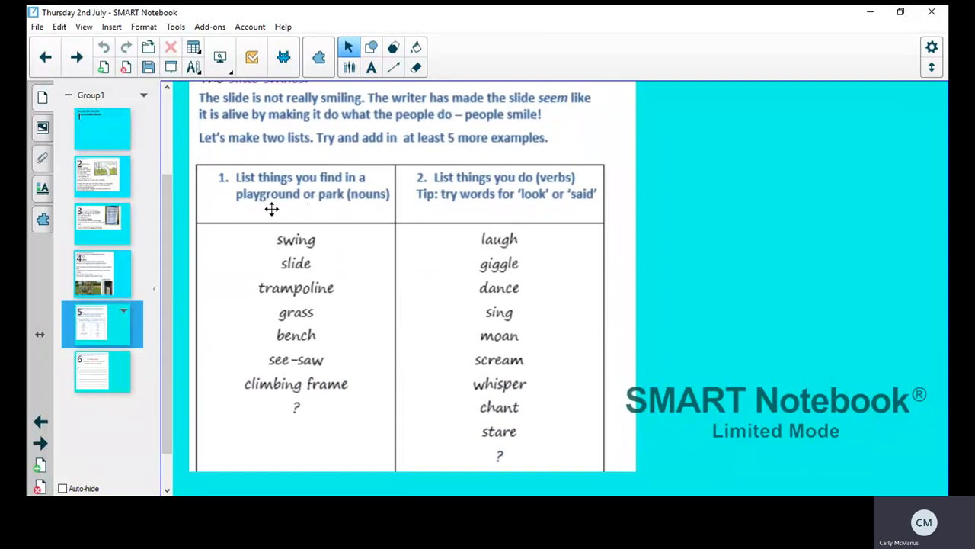
{"action": "mouse_move", "coordinate": [331, 207]}
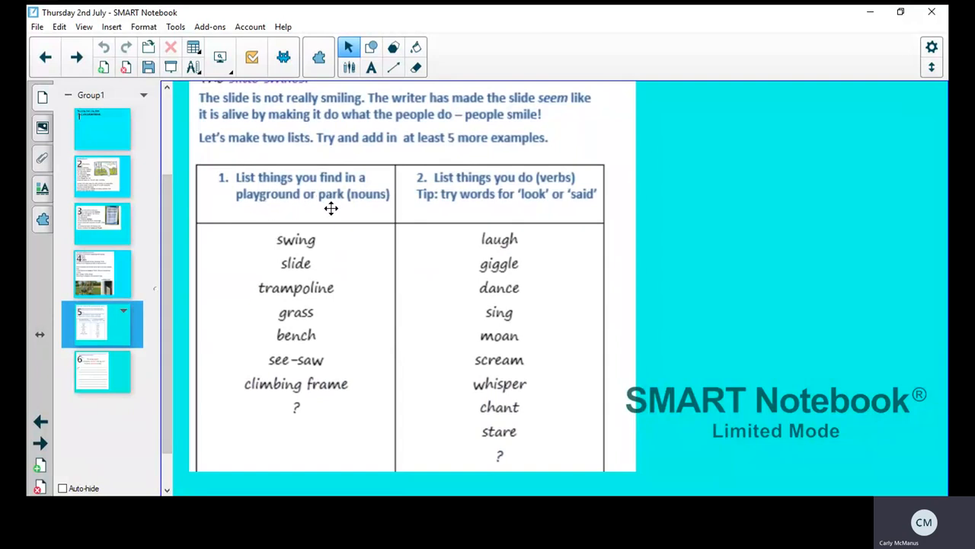
{"action": "mouse_move", "coordinate": [372, 211]}
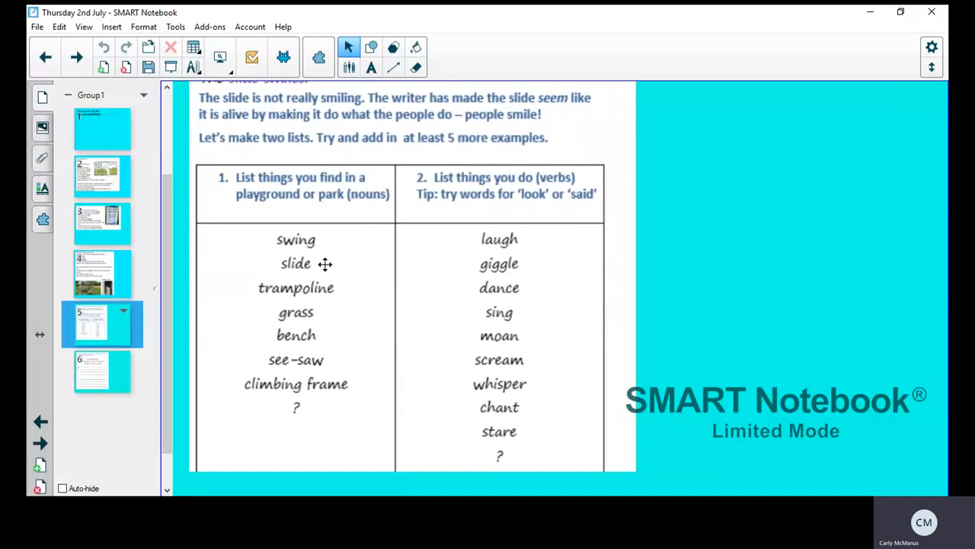
{"action": "mouse_move", "coordinate": [321, 335]}
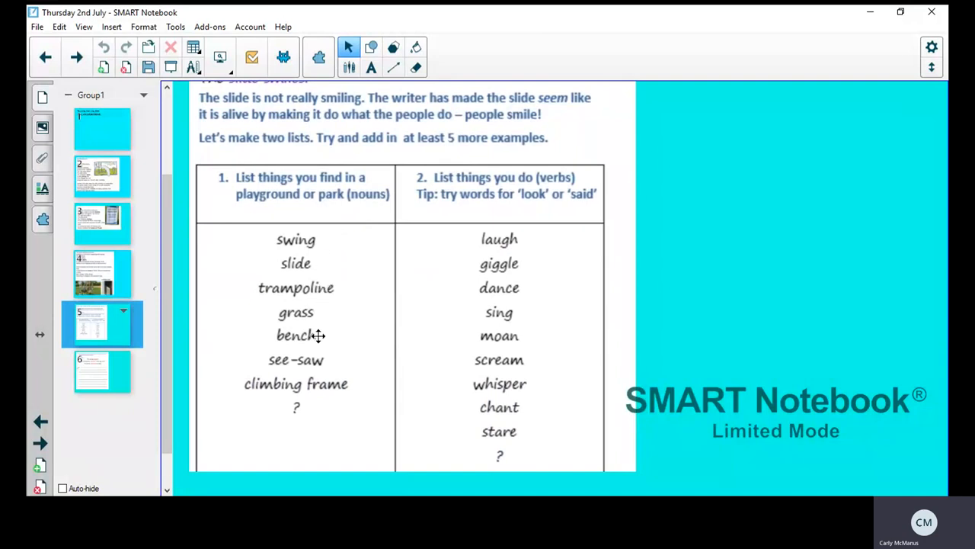
{"action": "mouse_move", "coordinate": [318, 388]}
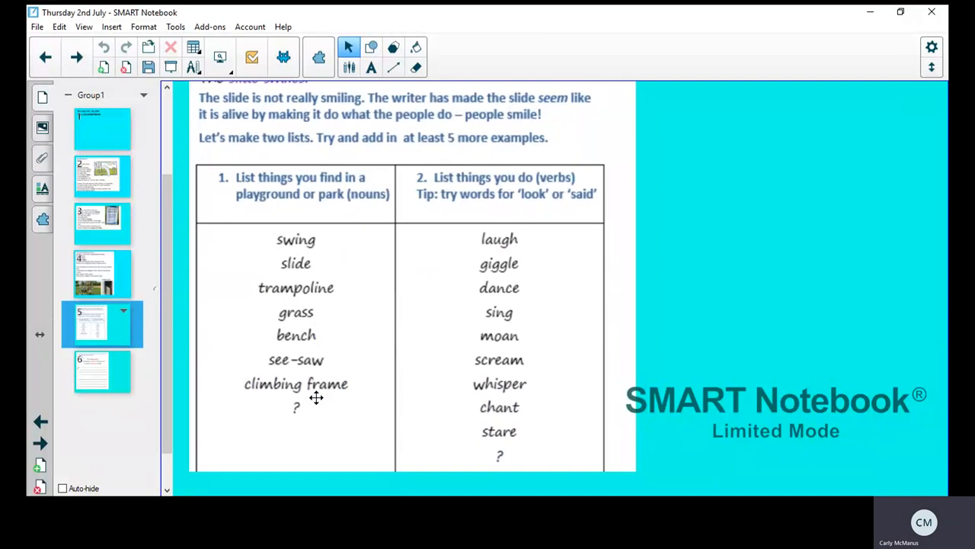
{"action": "mouse_move", "coordinate": [459, 296]}
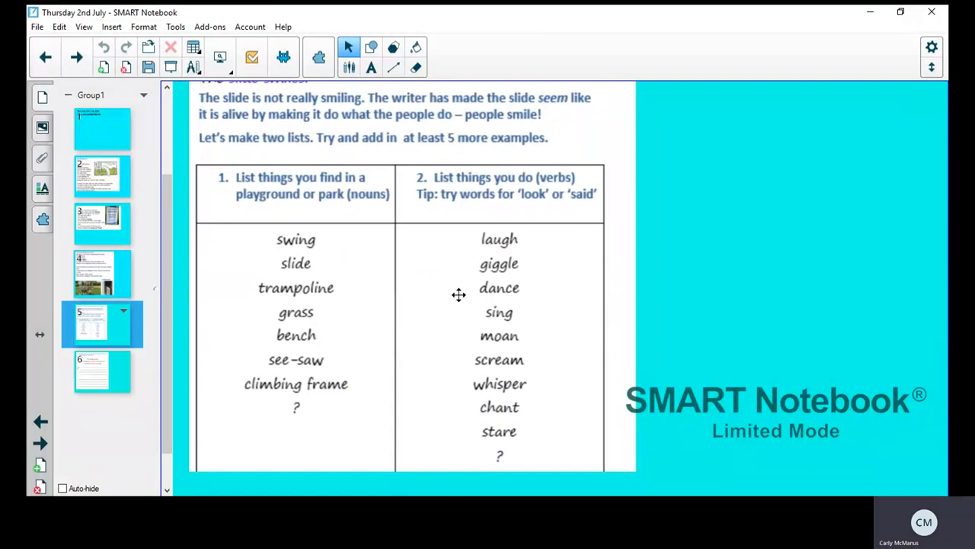
{"action": "mouse_move", "coordinate": [423, 285]}
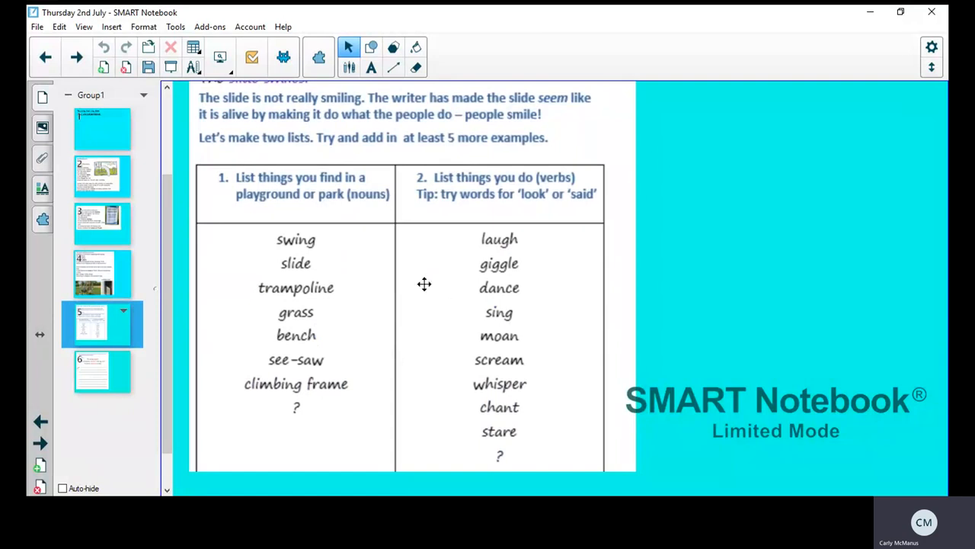
{"action": "mouse_move", "coordinate": [268, 327]}
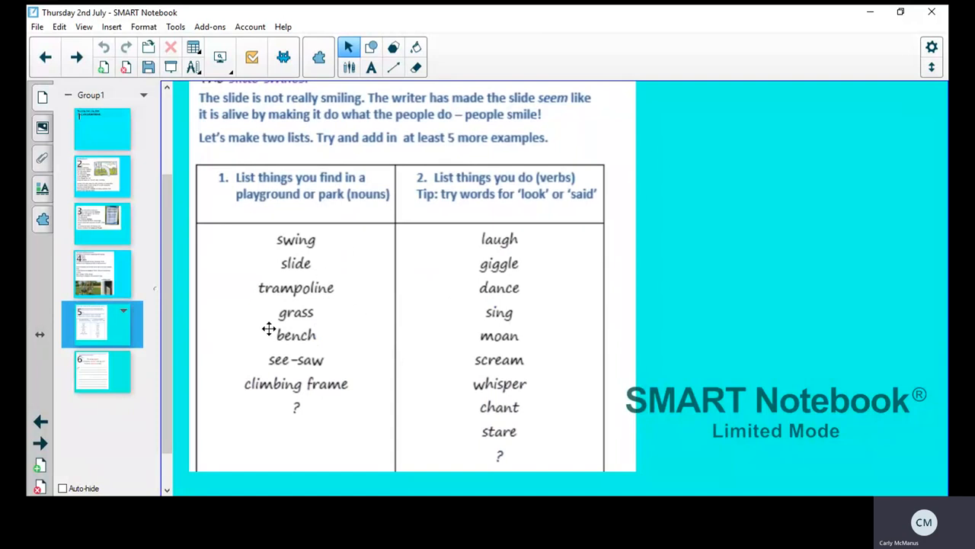
{"action": "mouse_move", "coordinate": [462, 320]}
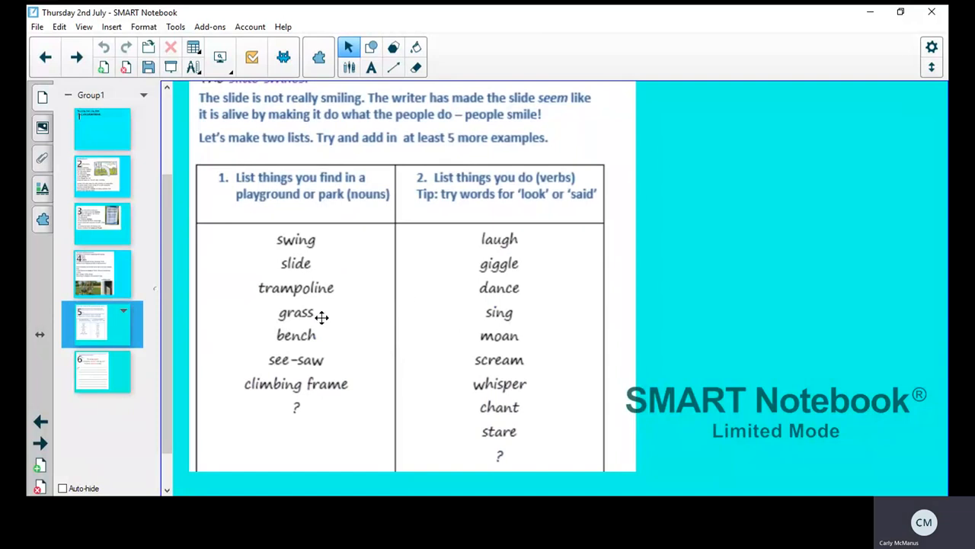
{"action": "mouse_move", "coordinate": [491, 377]}
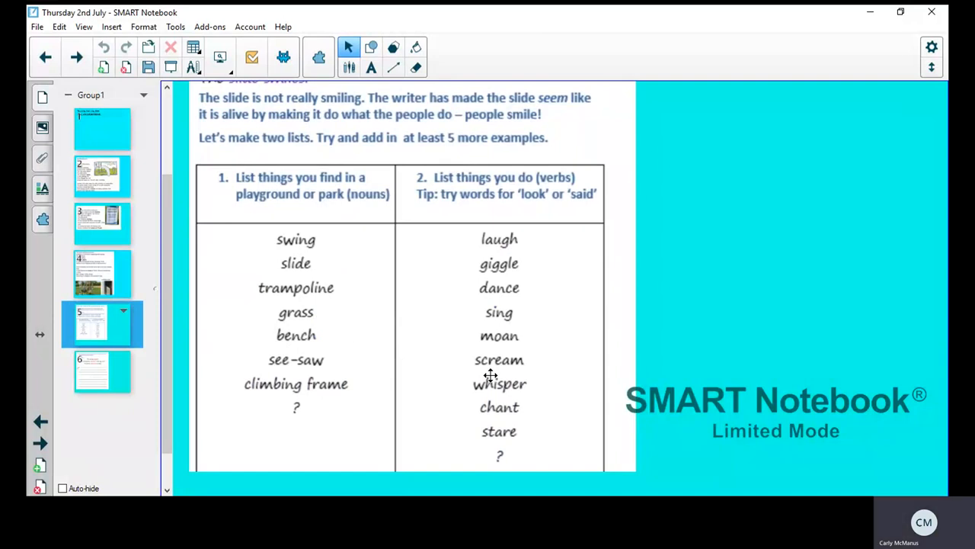
{"action": "mouse_move", "coordinate": [98, 189]}
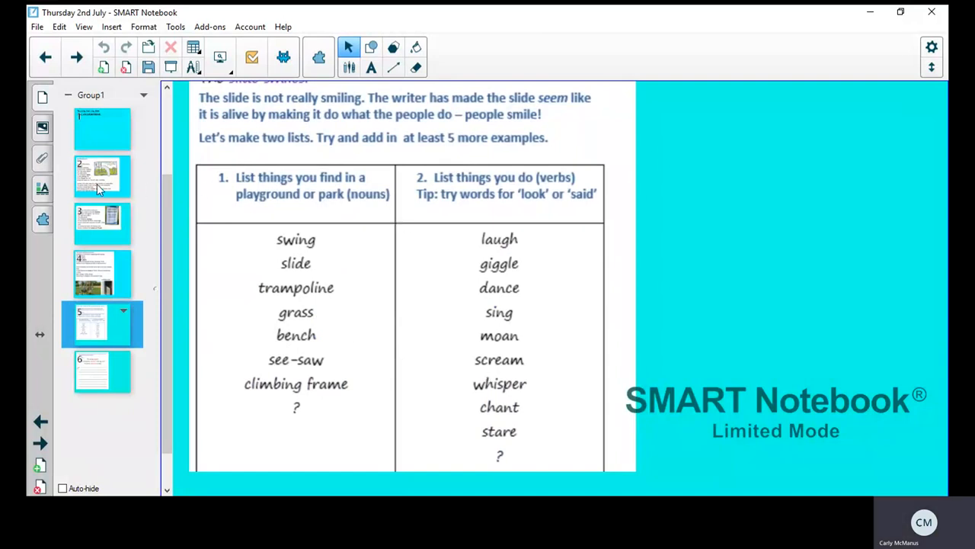
- Return to page 2, the Lockdown Park poem with the smiling slide illustration
{"action": "left_click", "coordinate": [99, 175]}
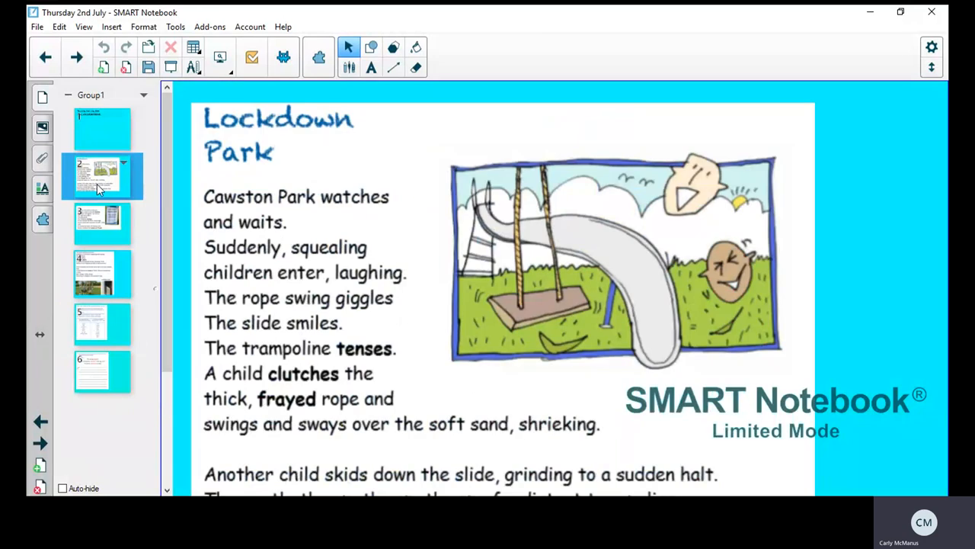
{"action": "mouse_move", "coordinate": [201, 300]}
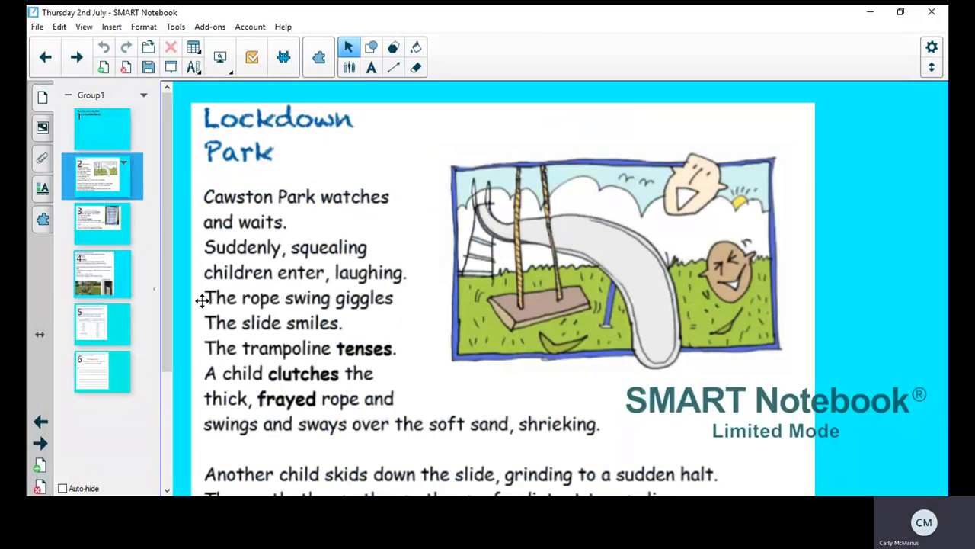
{"action": "mouse_move", "coordinate": [356, 323]}
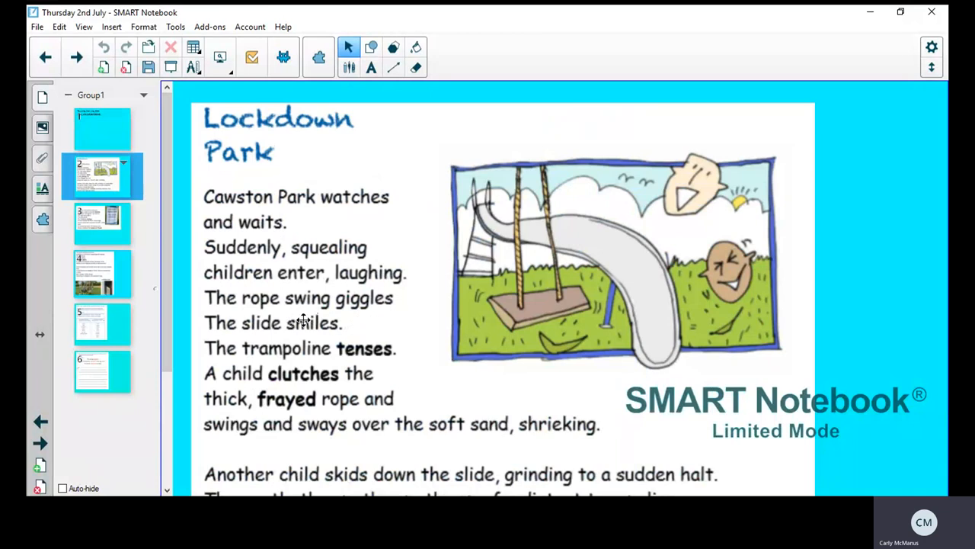
{"action": "mouse_move", "coordinate": [406, 319]}
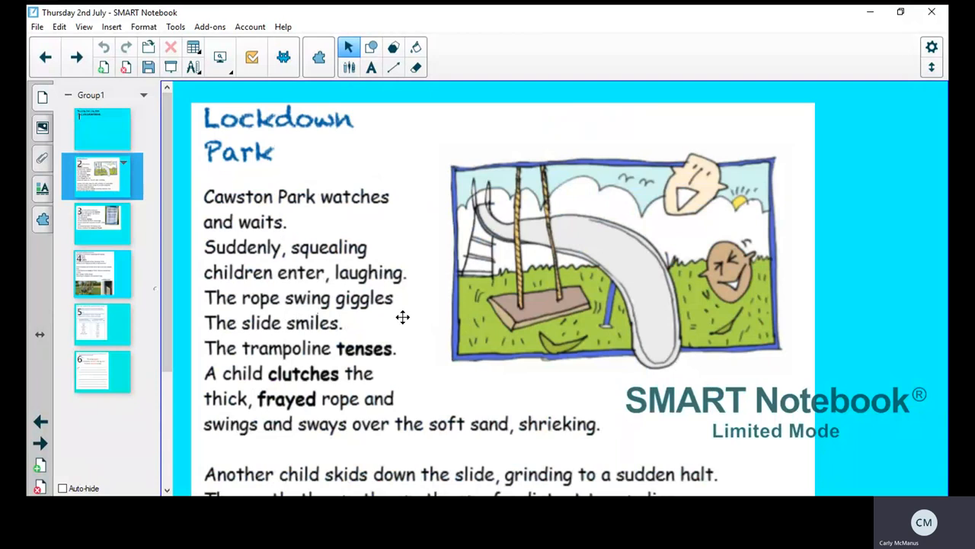
{"action": "mouse_move", "coordinate": [384, 320]}
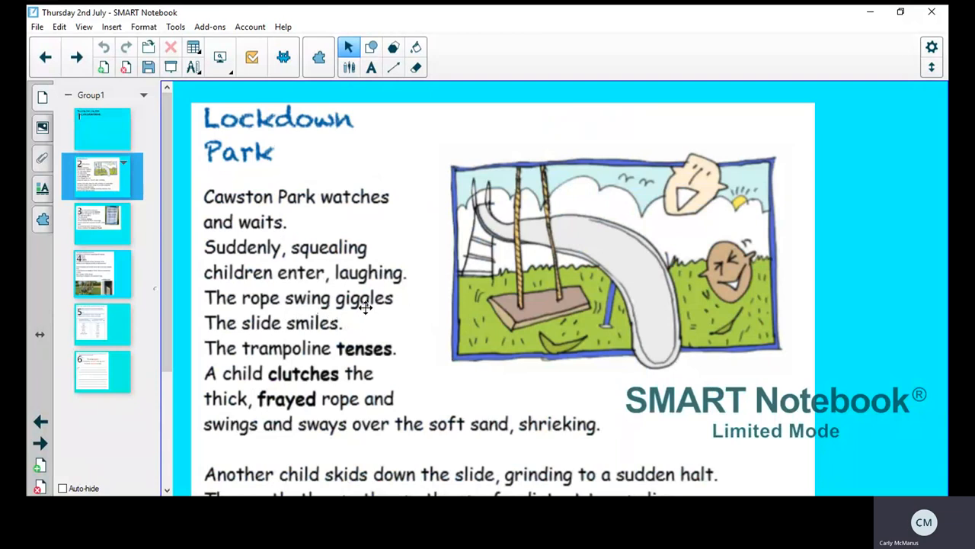
{"action": "mouse_move", "coordinate": [300, 341]}
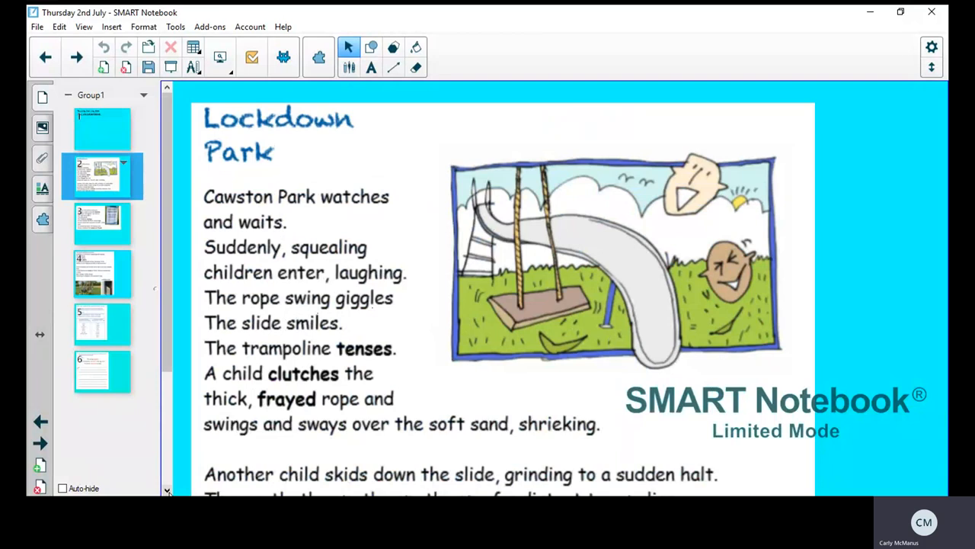
{"action": "scroll", "scroll_direction": "down", "scroll_amount": 3}
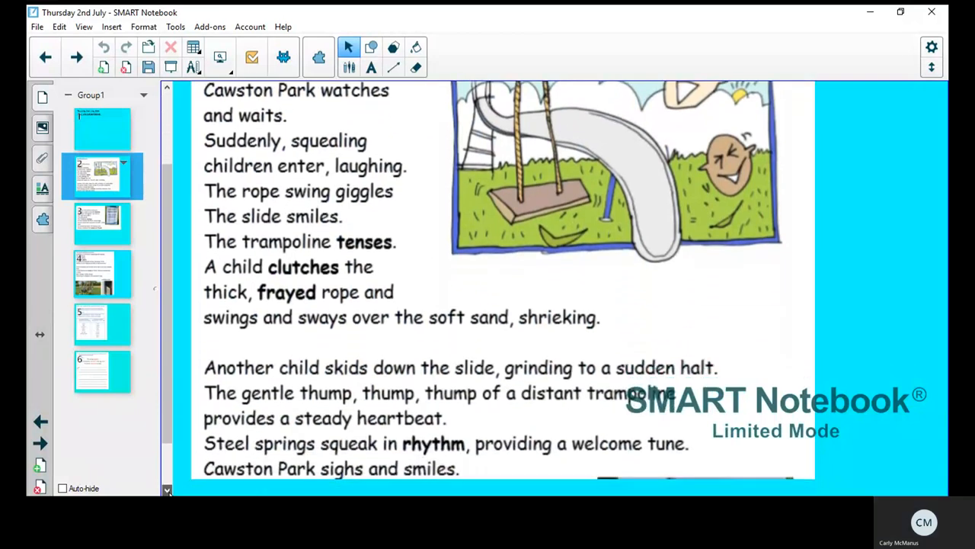
{"action": "scroll", "scroll_direction": "down", "scroll_amount": 3}
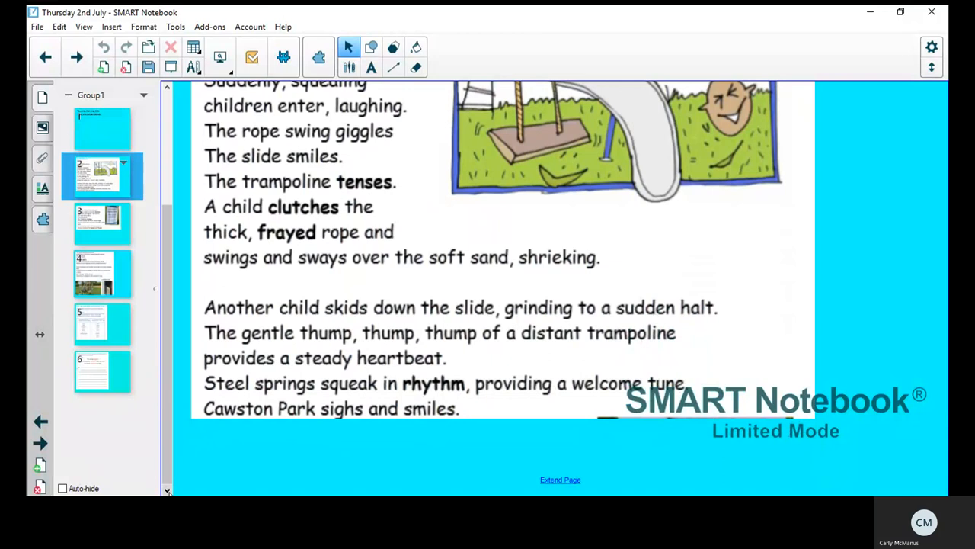
{"action": "mouse_move", "coordinate": [364, 426]}
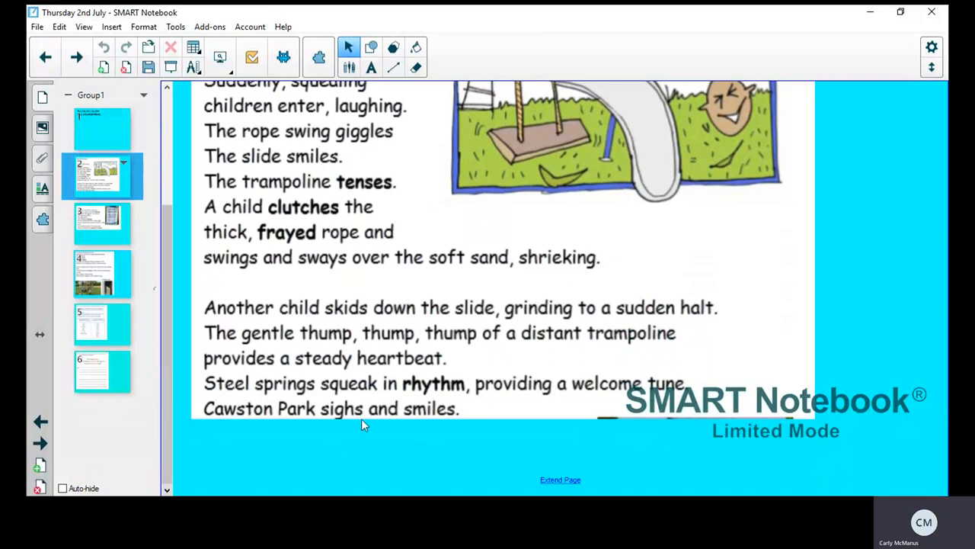
{"action": "mouse_move", "coordinate": [484, 372]}
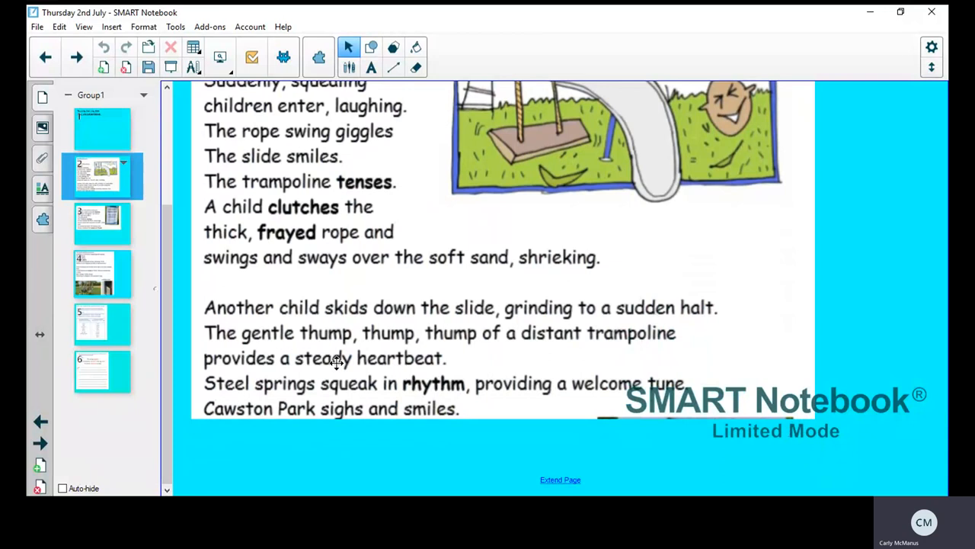
{"action": "mouse_move", "coordinate": [527, 346]}
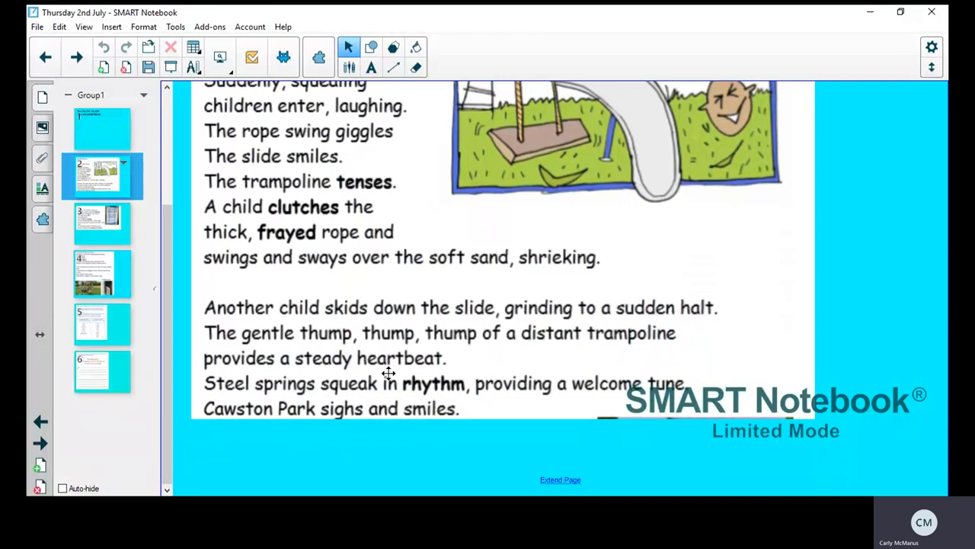
{"action": "mouse_move", "coordinate": [397, 373]}
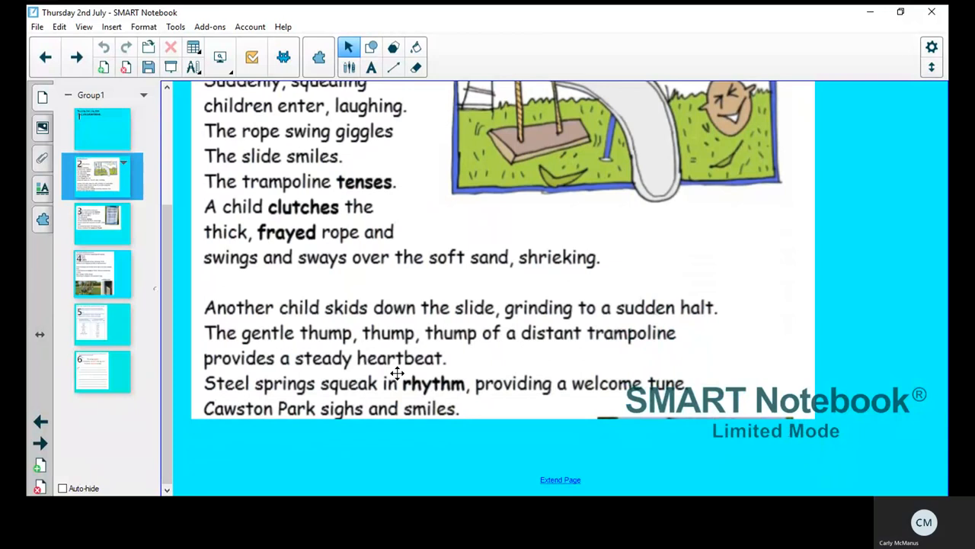
{"action": "mouse_move", "coordinate": [105, 241]}
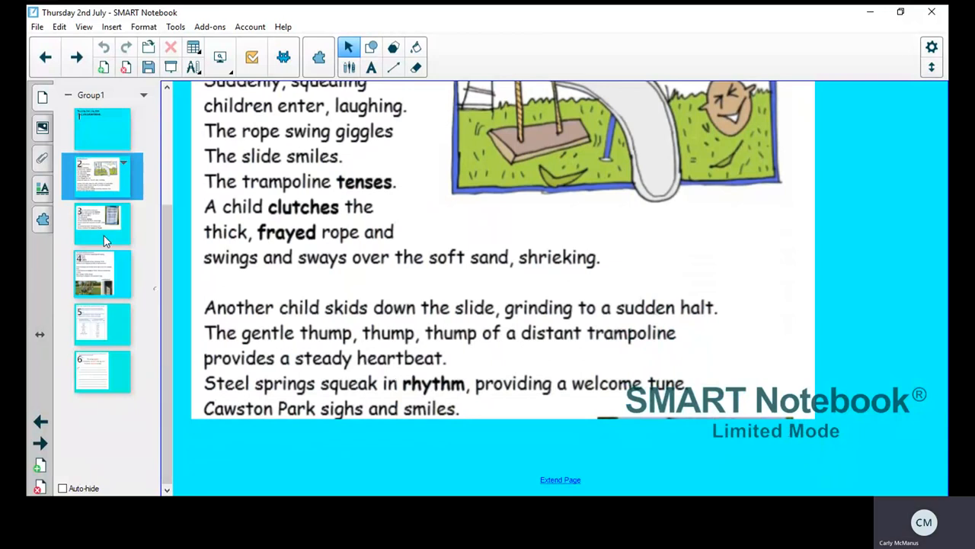
- Show page 3, the Lockdown Park poem beside the Coronavirus sign
{"action": "left_click", "coordinate": [100, 221]}
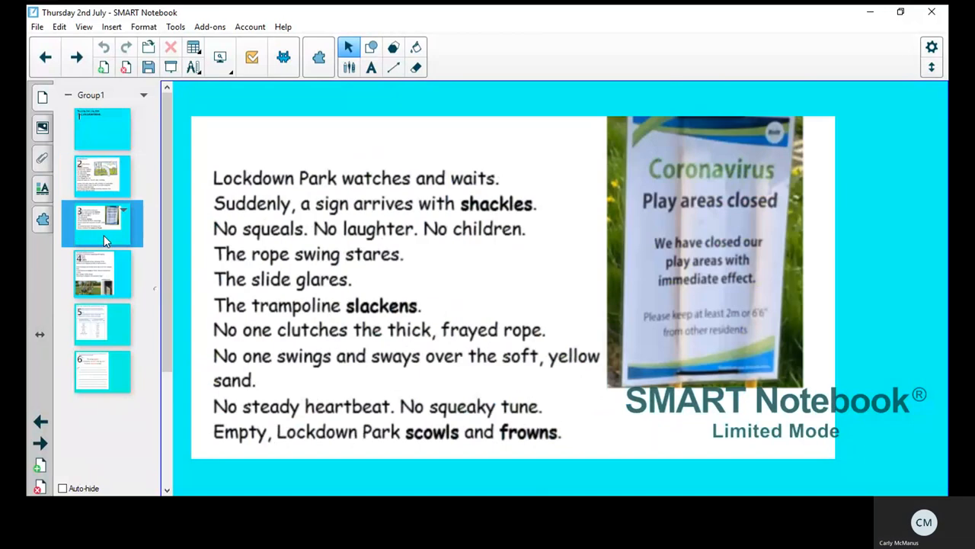
{"action": "mouse_move", "coordinate": [375, 274]}
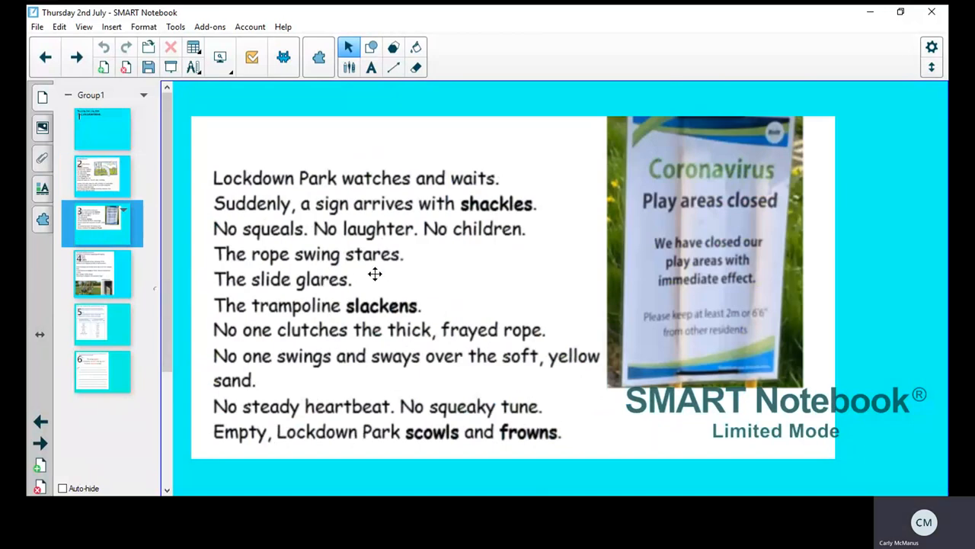
{"action": "mouse_move", "coordinate": [272, 262]}
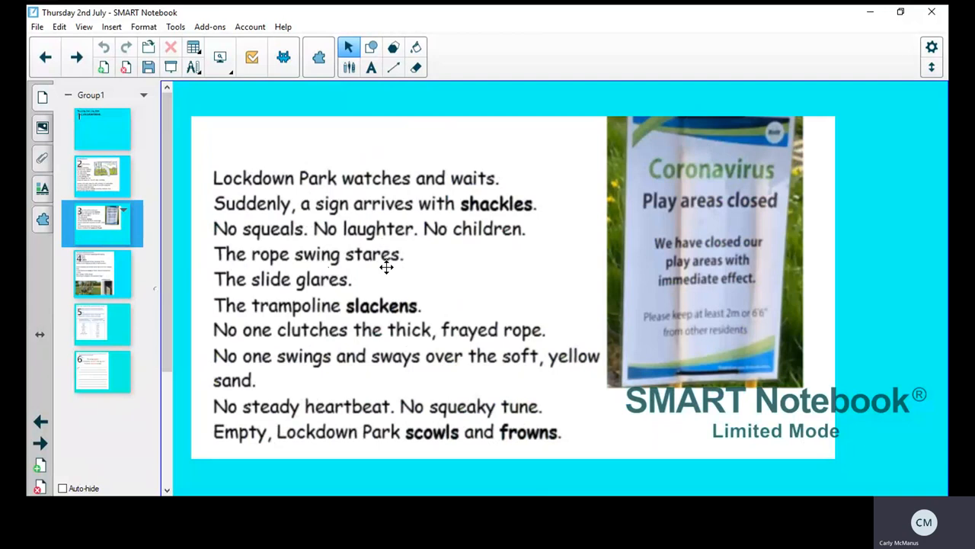
{"action": "mouse_move", "coordinate": [399, 262]}
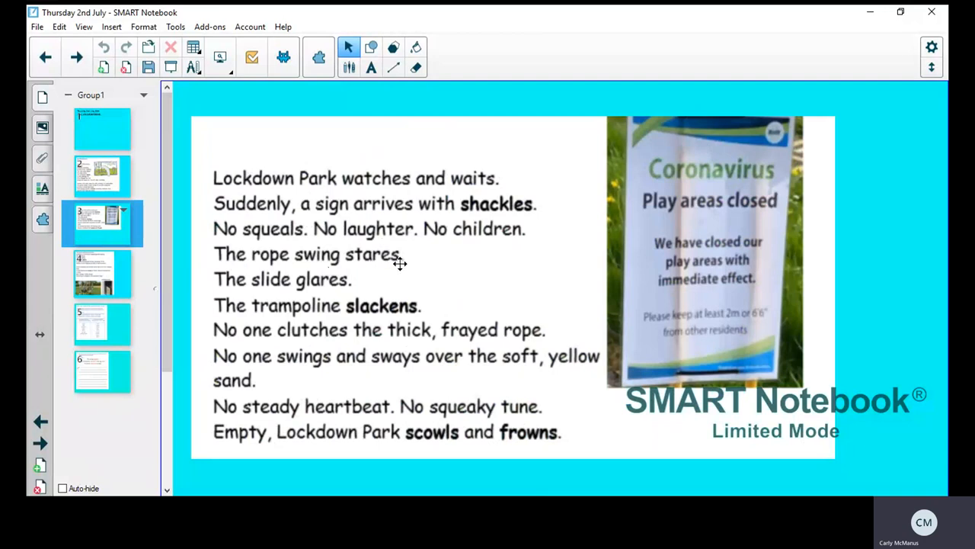
{"action": "mouse_move", "coordinate": [339, 286]}
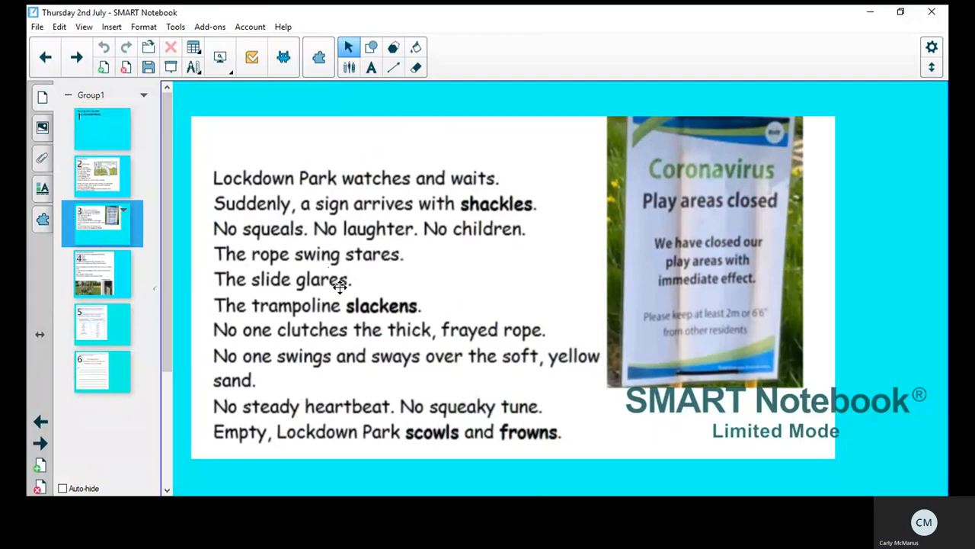
{"action": "mouse_move", "coordinate": [109, 320]}
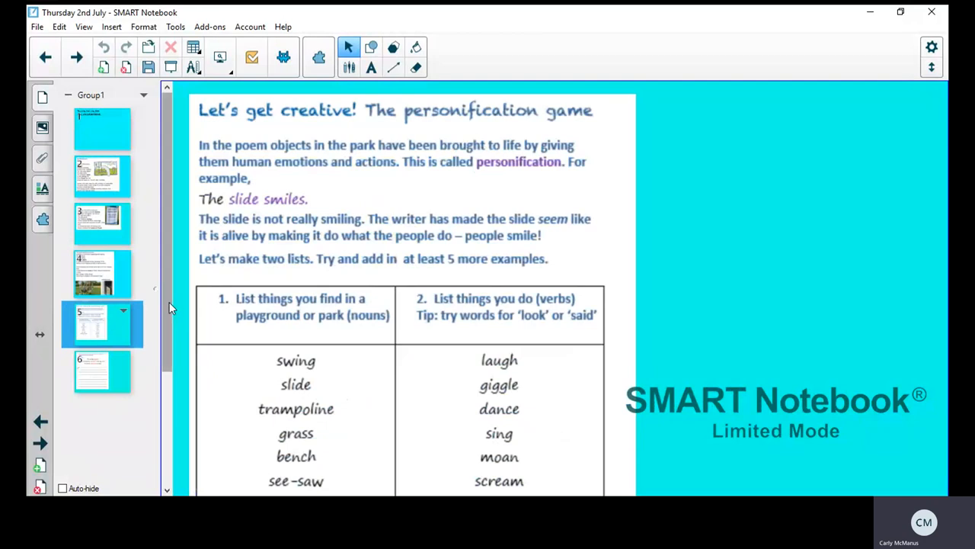
- Move to page 6, the example sentences like "The swings giggled" above writing lines
{"action": "scroll", "scroll_direction": "down", "scroll_amount": 3}
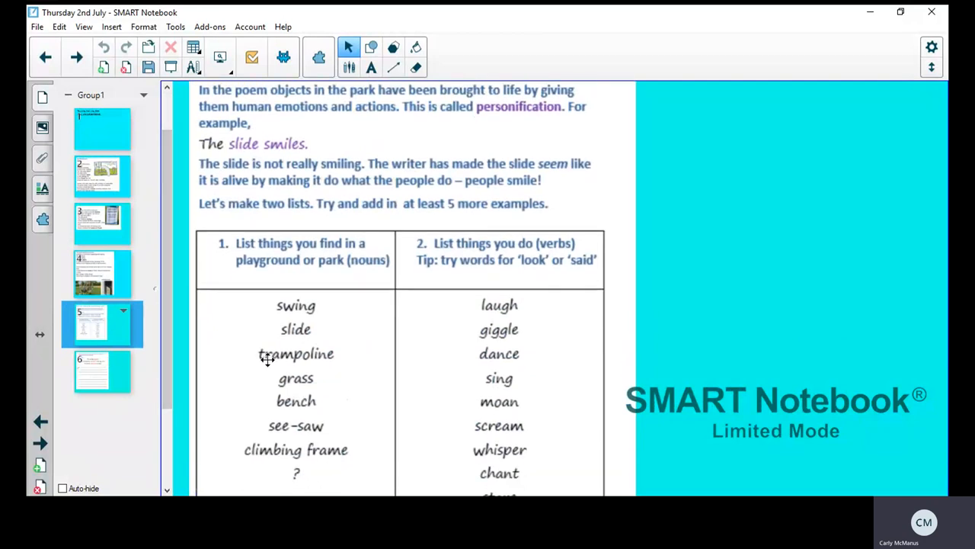
{"action": "mouse_move", "coordinate": [358, 314]}
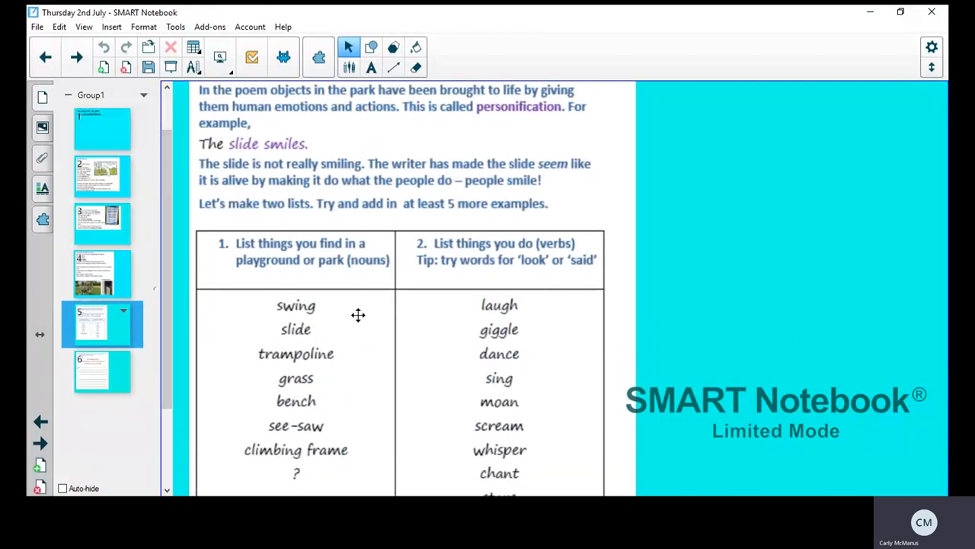
{"action": "mouse_move", "coordinate": [73, 378]}
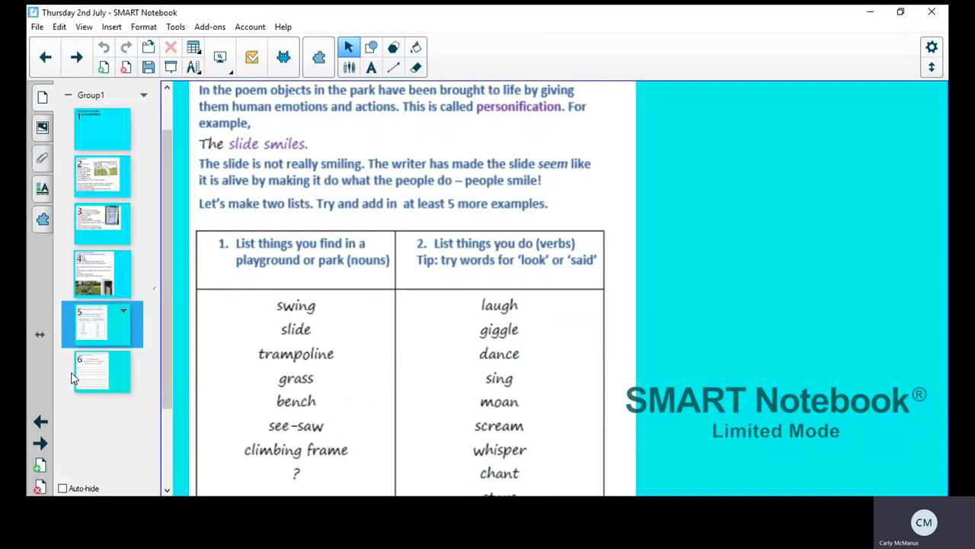
{"action": "left_click", "coordinate": [101, 372]}
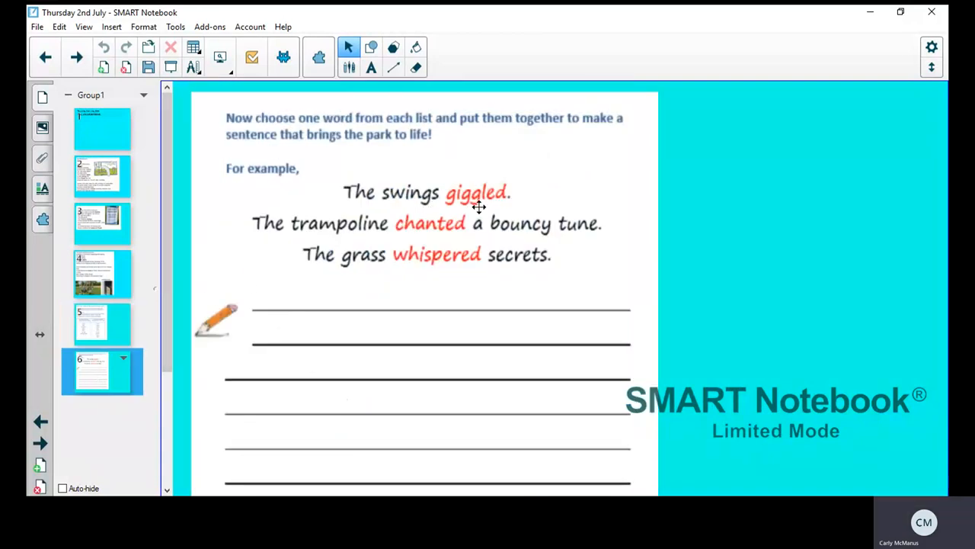
{"action": "mouse_move", "coordinate": [349, 247]}
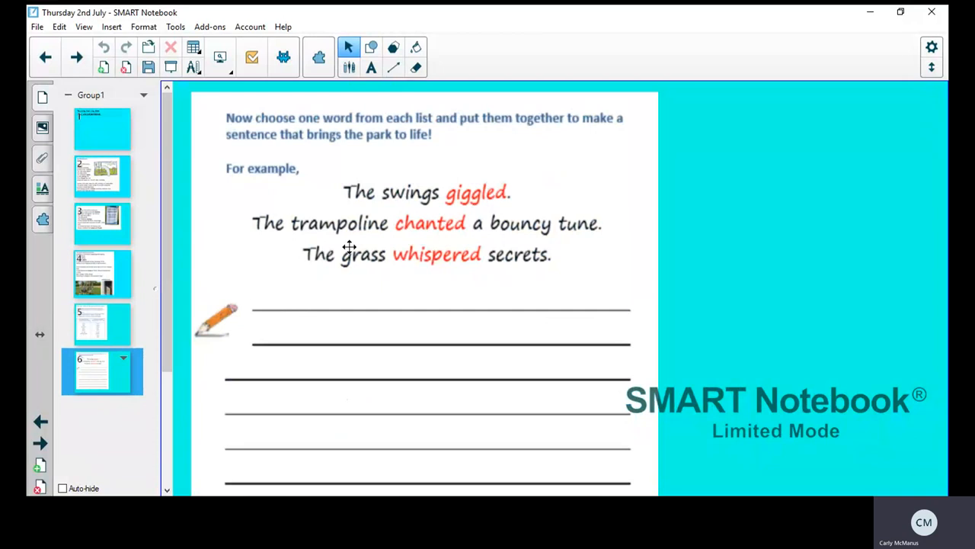
{"action": "mouse_move", "coordinate": [461, 232]}
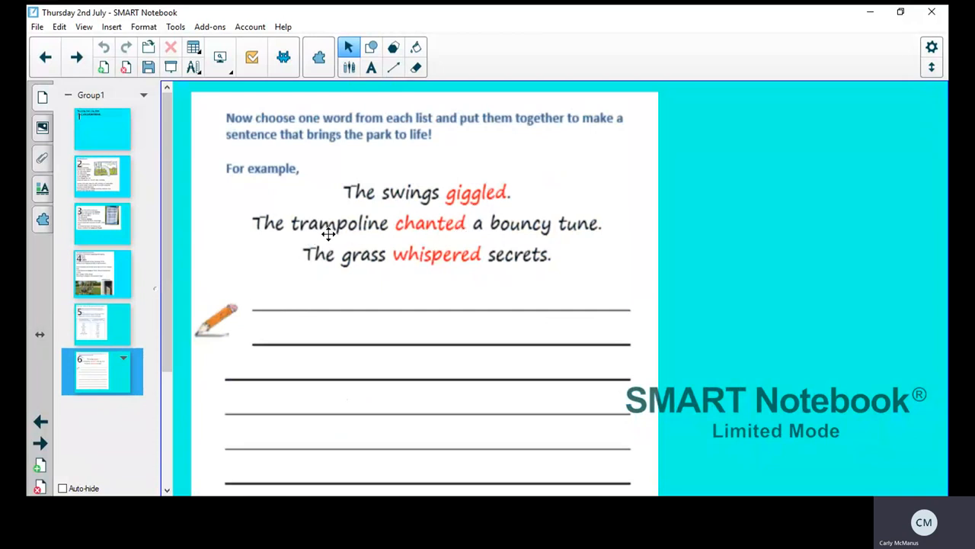
{"action": "mouse_move", "coordinate": [442, 250]}
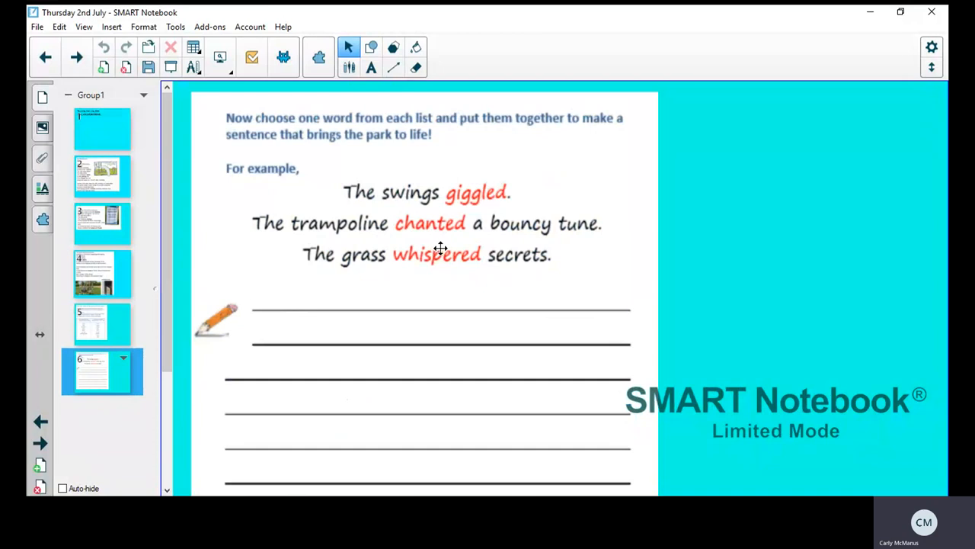
{"action": "mouse_move", "coordinate": [601, 238]}
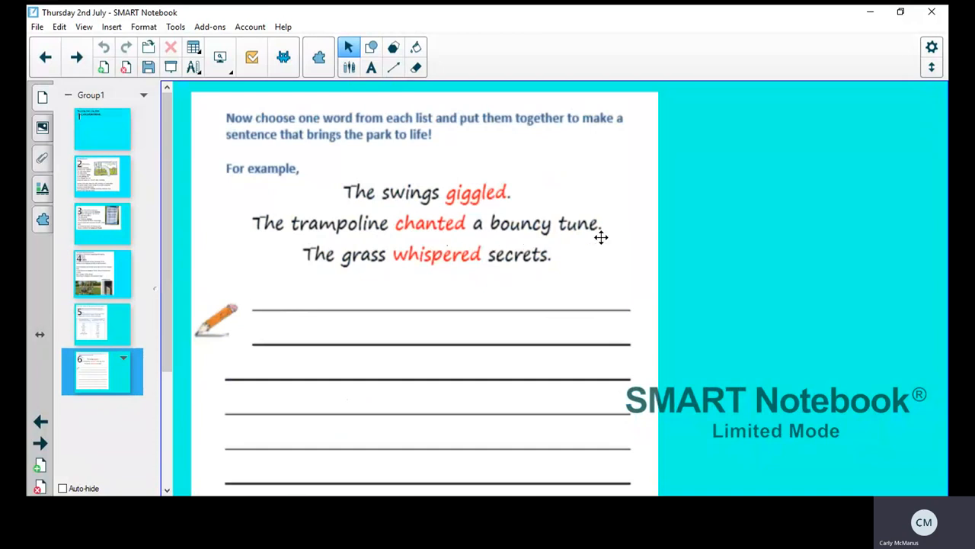
{"action": "mouse_move", "coordinate": [451, 235]}
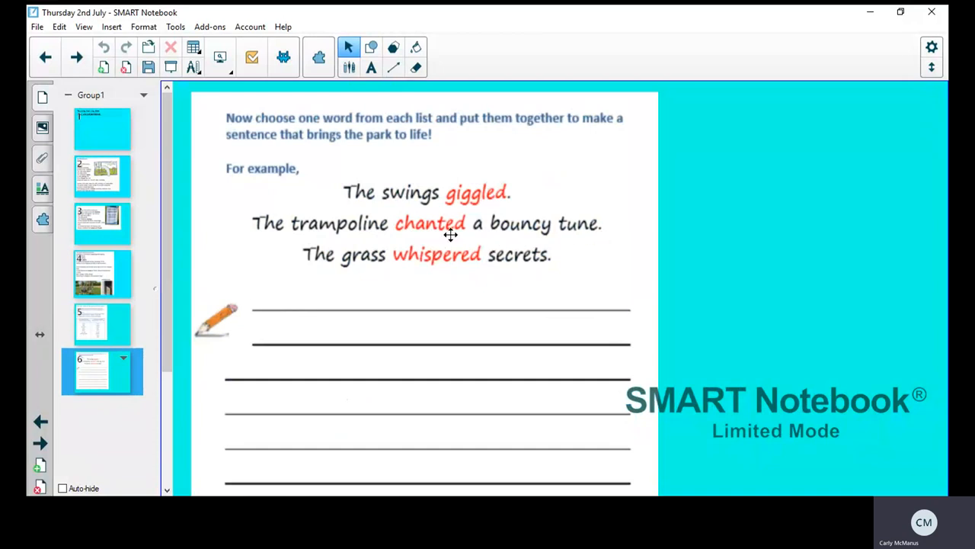
{"action": "mouse_move", "coordinate": [423, 237]}
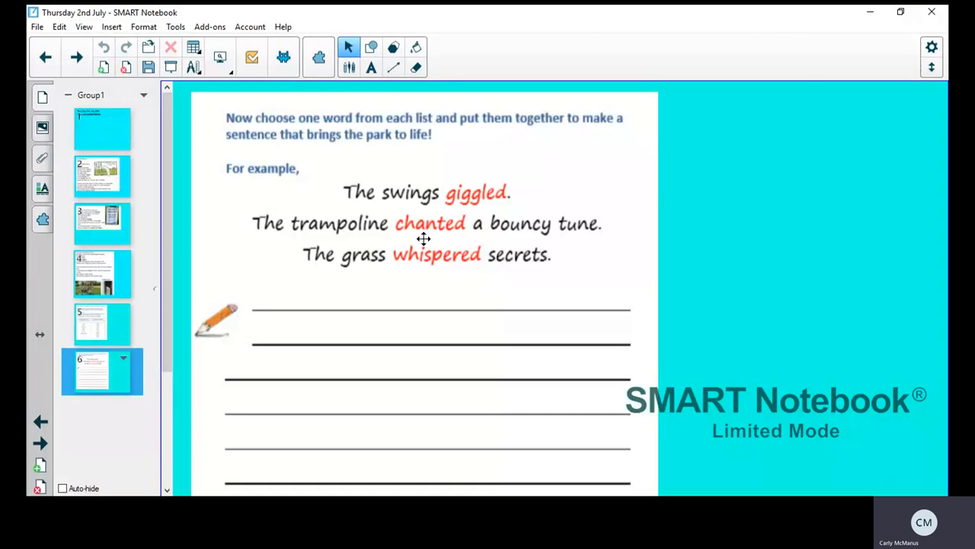
{"action": "mouse_move", "coordinate": [461, 272]}
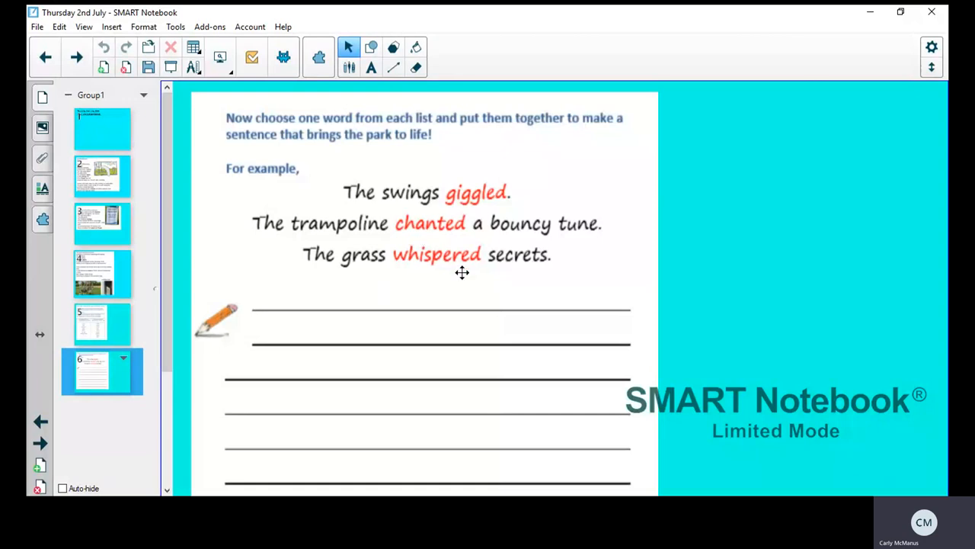
{"action": "mouse_move", "coordinate": [542, 280]}
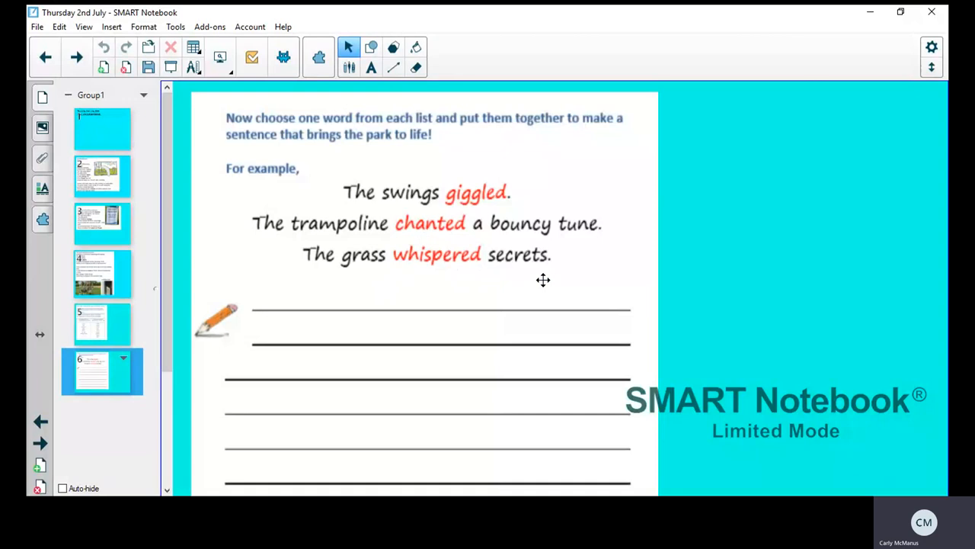
{"action": "mouse_move", "coordinate": [152, 262]}
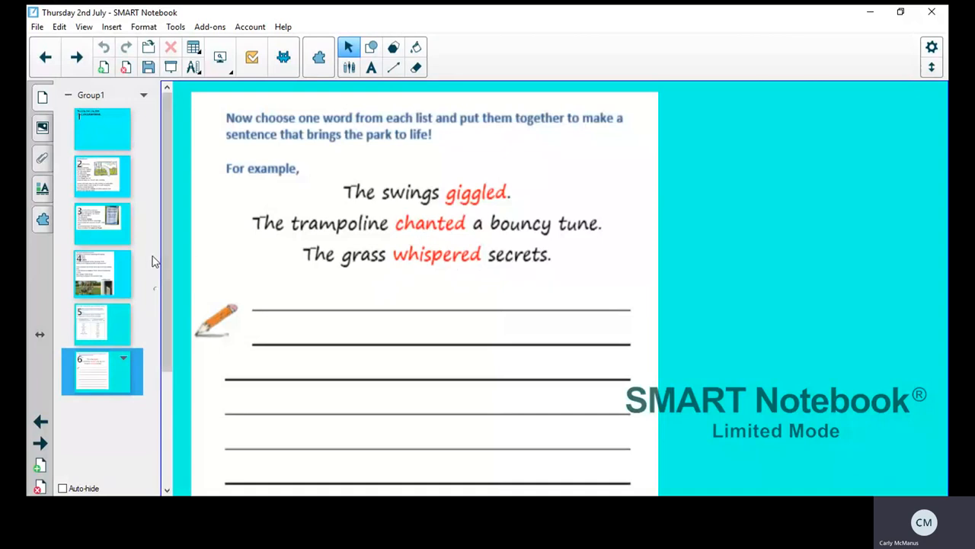
- Return to page 5 with the playground noun and verb lists
{"action": "left_click", "coordinate": [101, 323]}
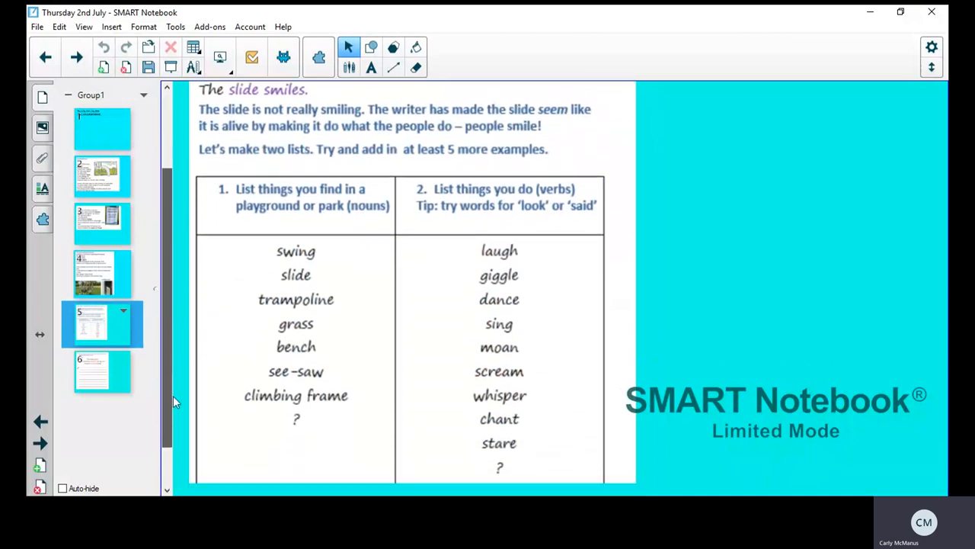
{"action": "scroll", "scroll_direction": "down", "scroll_amount": 3}
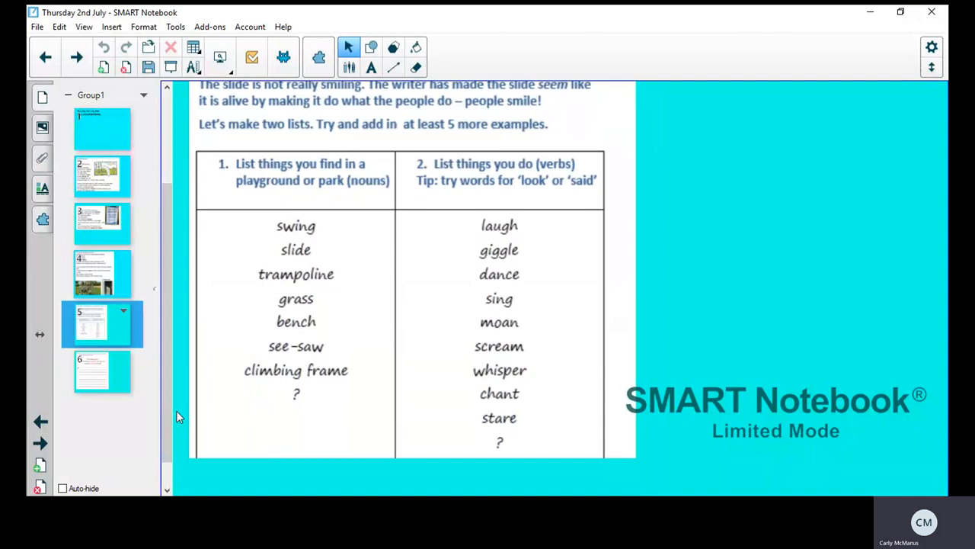
{"action": "mouse_move", "coordinate": [296, 370]}
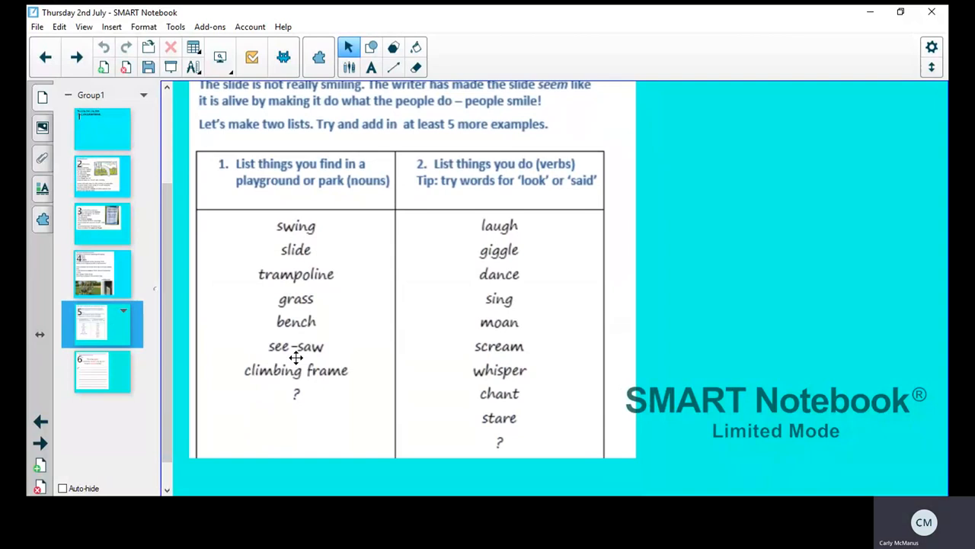
{"action": "mouse_move", "coordinate": [479, 328]}
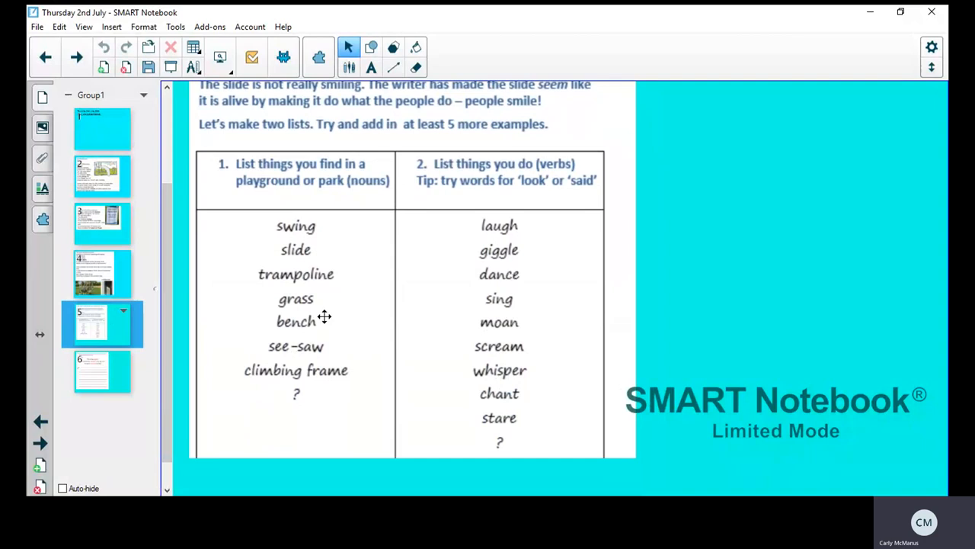
{"action": "mouse_move", "coordinate": [297, 314]}
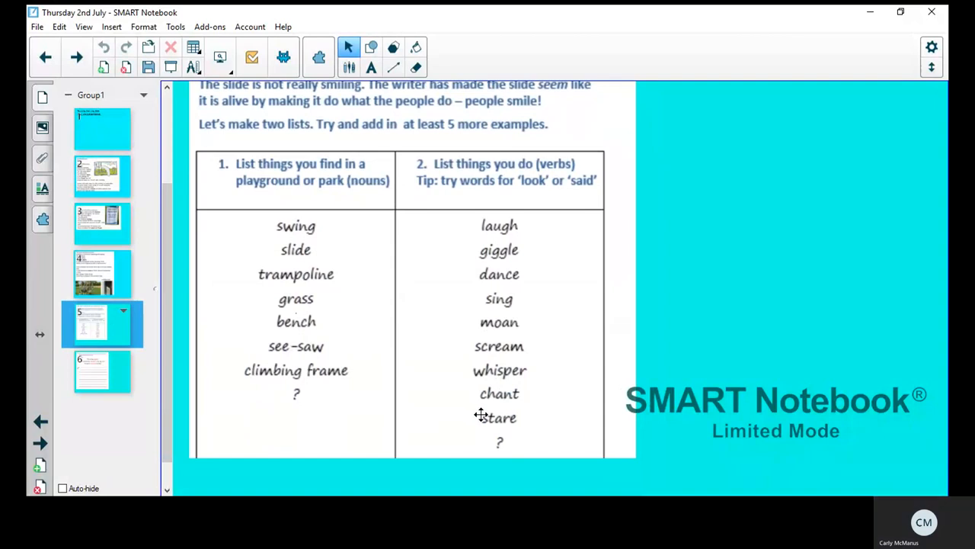
{"action": "mouse_move", "coordinate": [363, 272]}
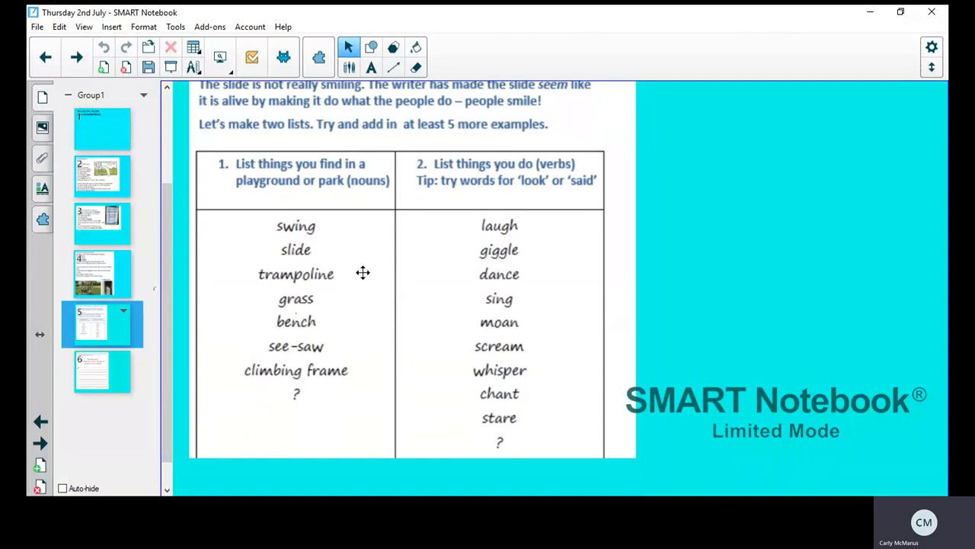
{"action": "mouse_move", "coordinate": [198, 372]}
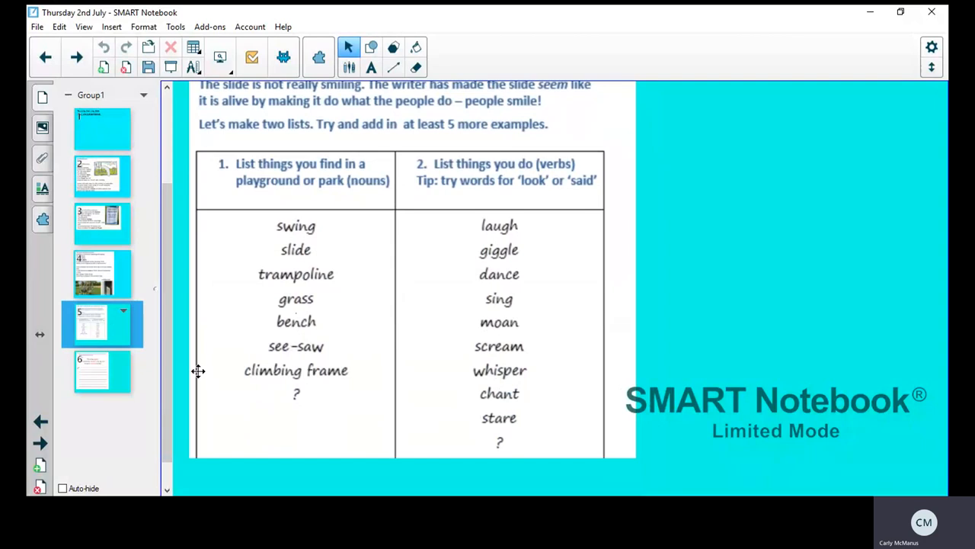
{"action": "left_click", "coordinate": [101, 372]}
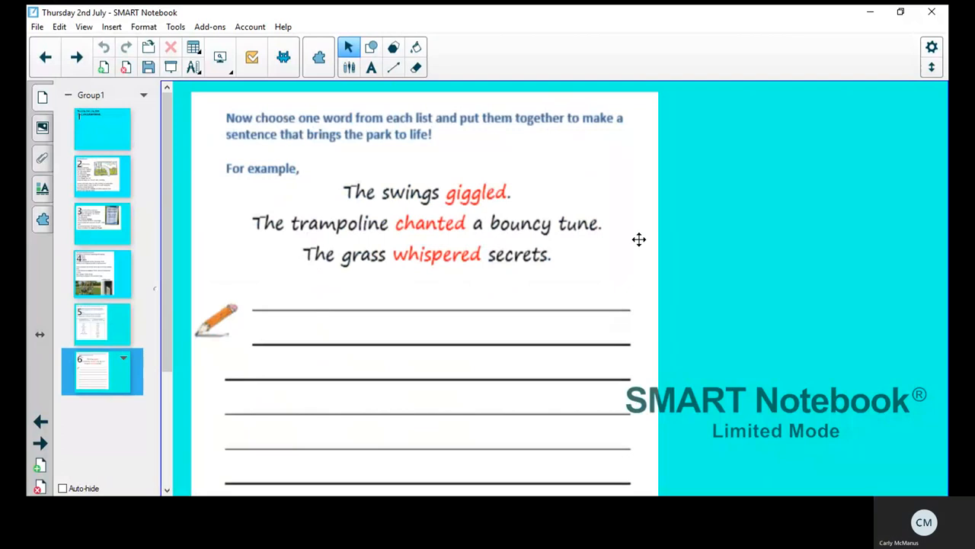
{"action": "mouse_move", "coordinate": [429, 262]}
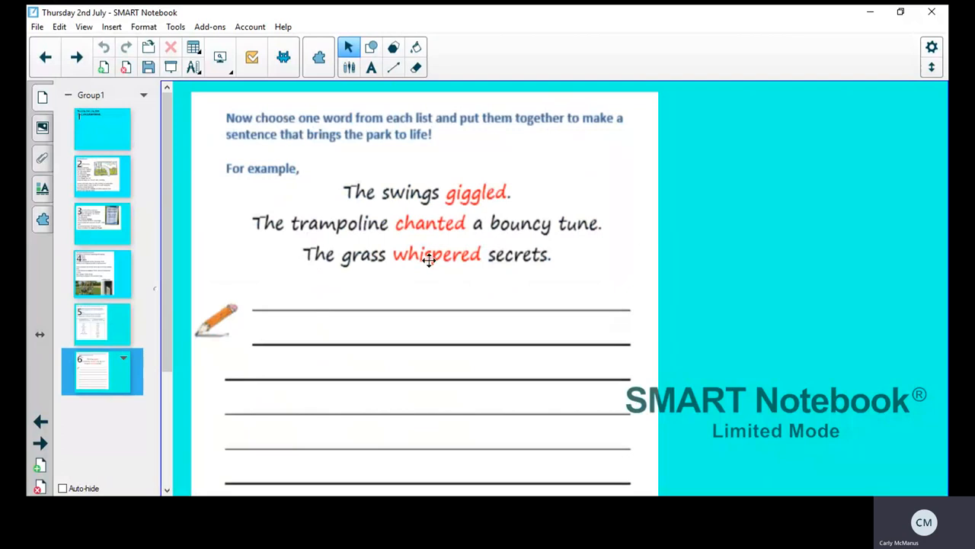
{"action": "mouse_move", "coordinate": [412, 234]}
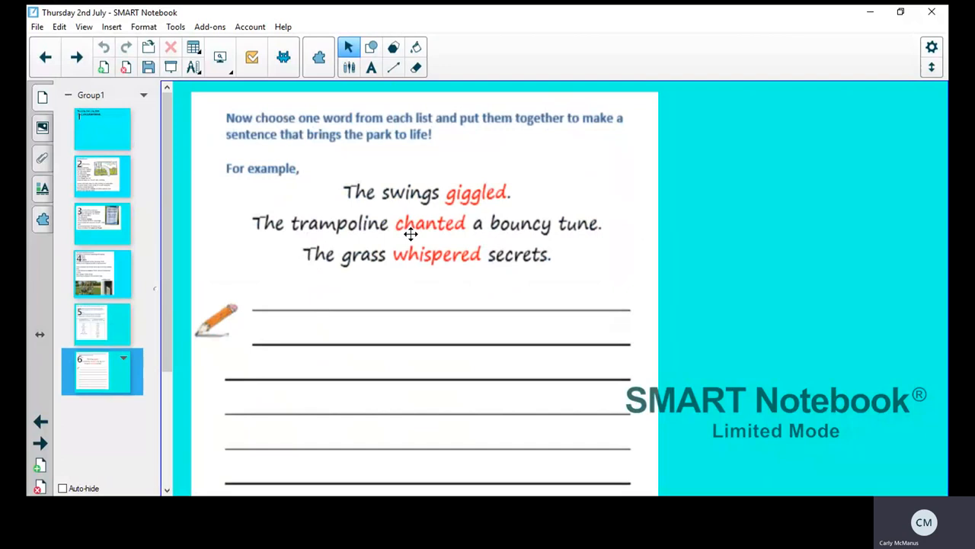
{"action": "mouse_move", "coordinate": [488, 302]}
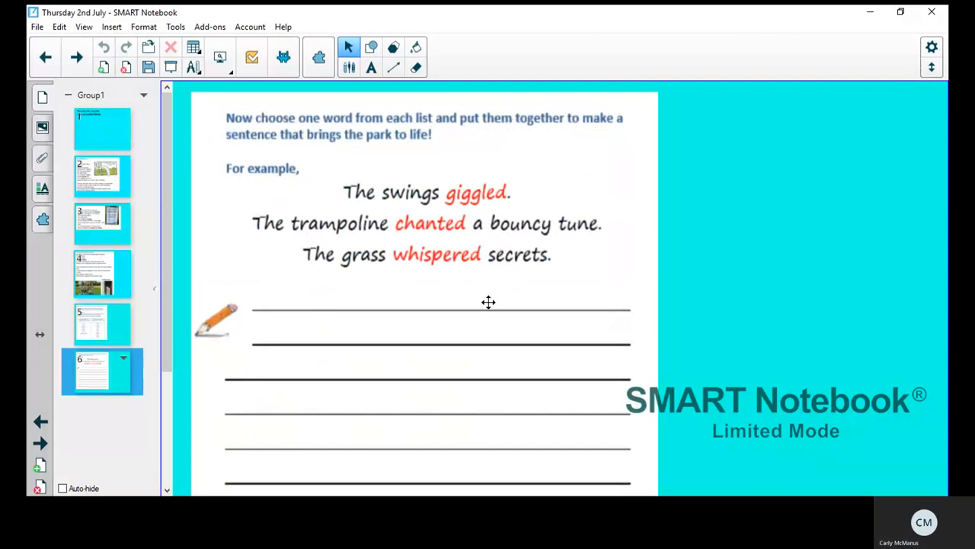